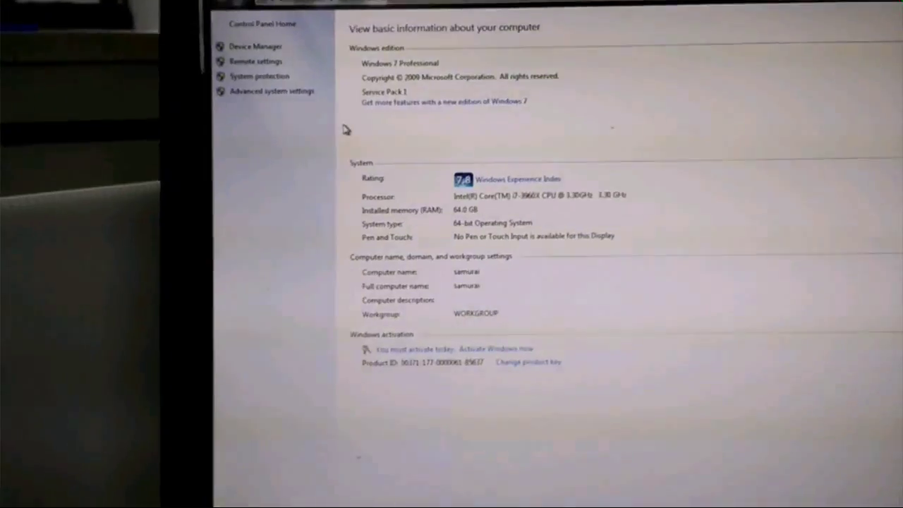
Select AMD CrossFireX under Performance in the Catalyst sidebar.
left_click(260, 46)
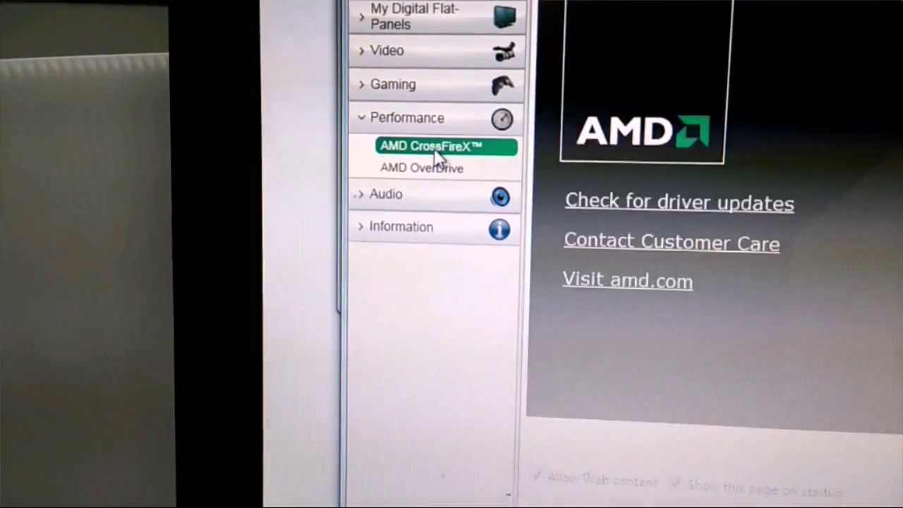
left_click(432, 145)
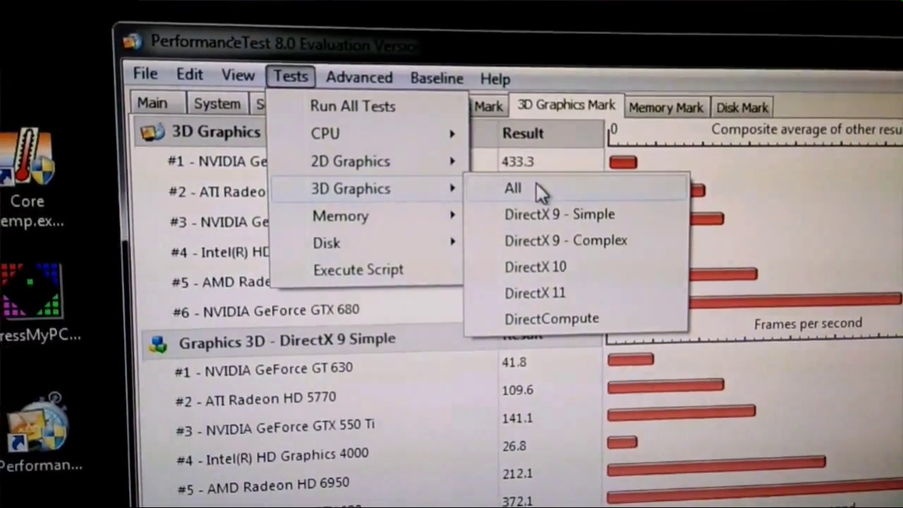
Run all 3D Graphics tests from the Tests menu.
left_click(514, 188)
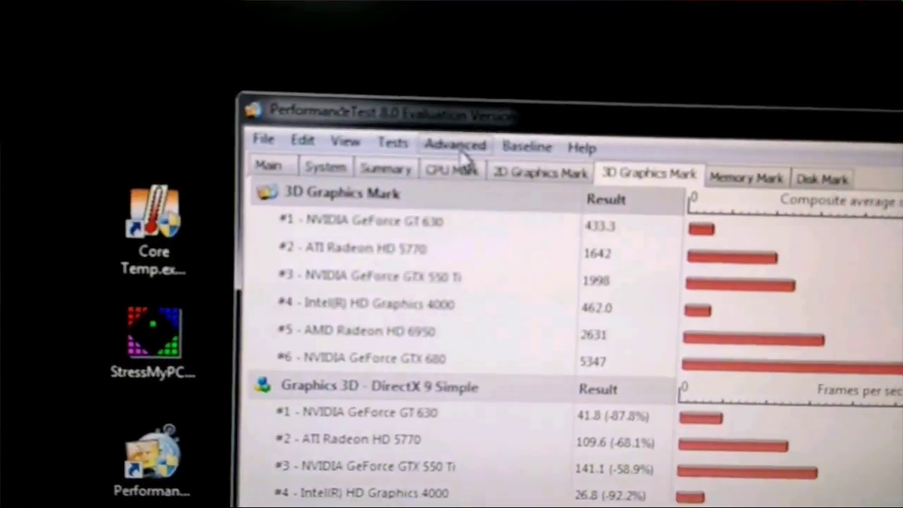
Launch the Advanced 3D Test window from Tests > Advanced > 3D Graphics.
left_click(376, 157)
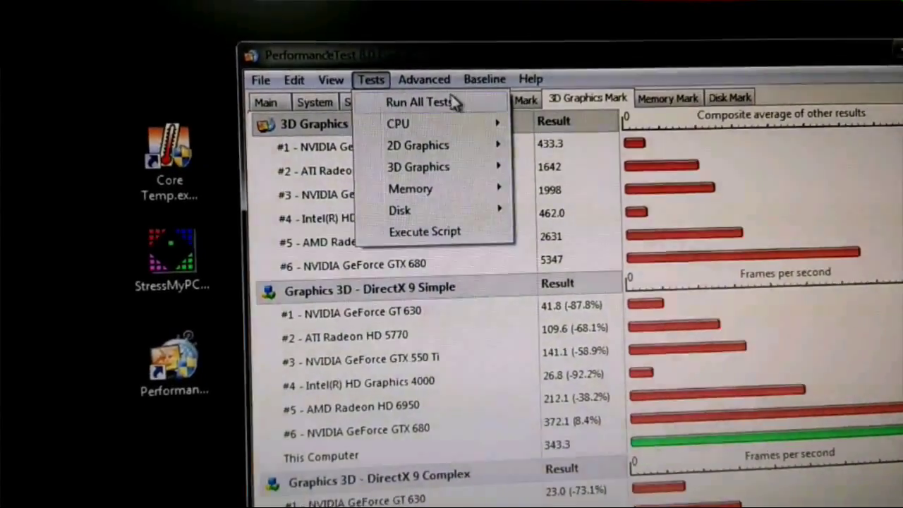
left_click(424, 79)
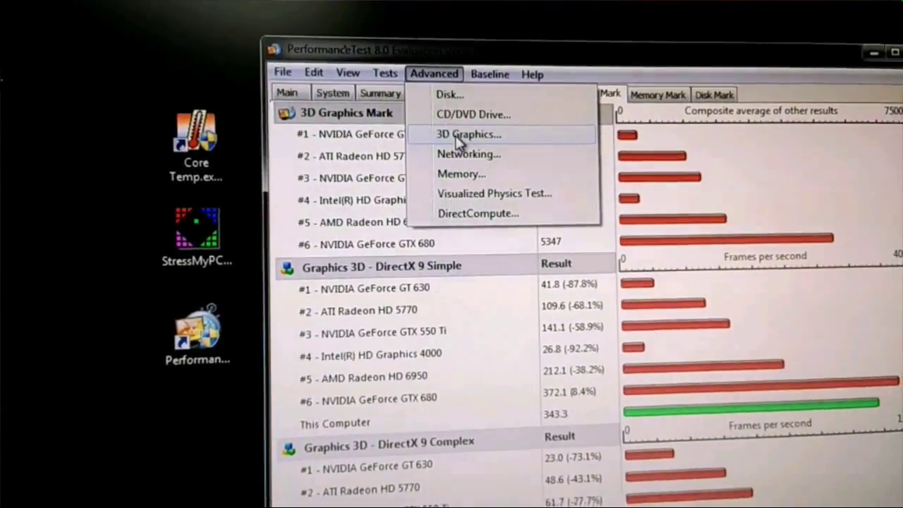
left_click(468, 134)
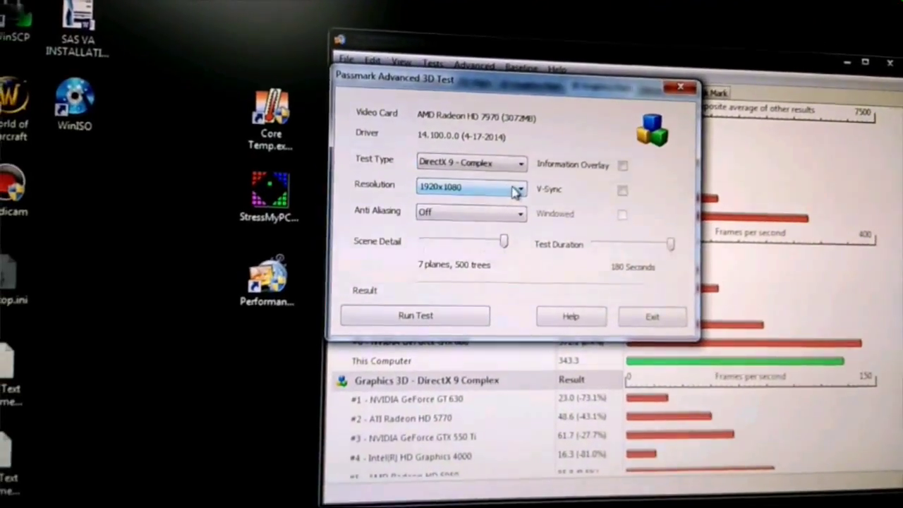
Run the DirectX 9 Complex test at 1920x1080 with maximum scene detail and duration.
left_click(468, 162)
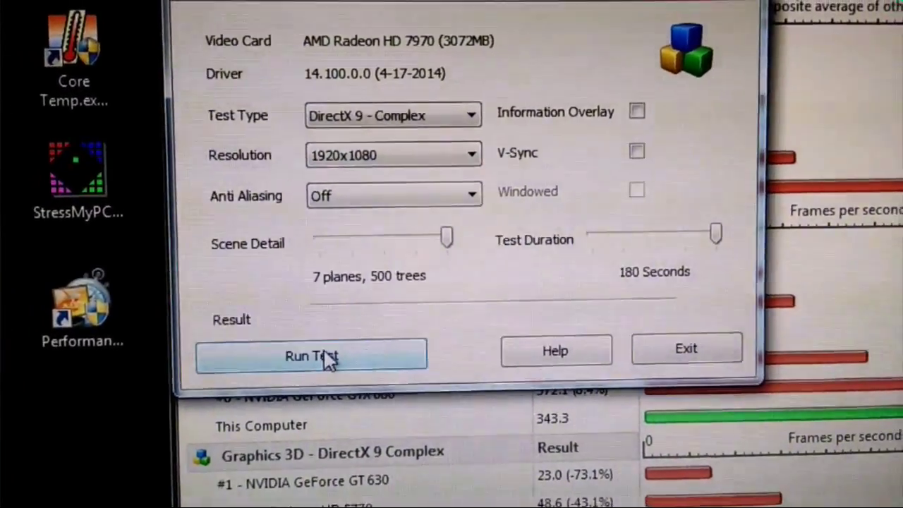
left_click(310, 356)
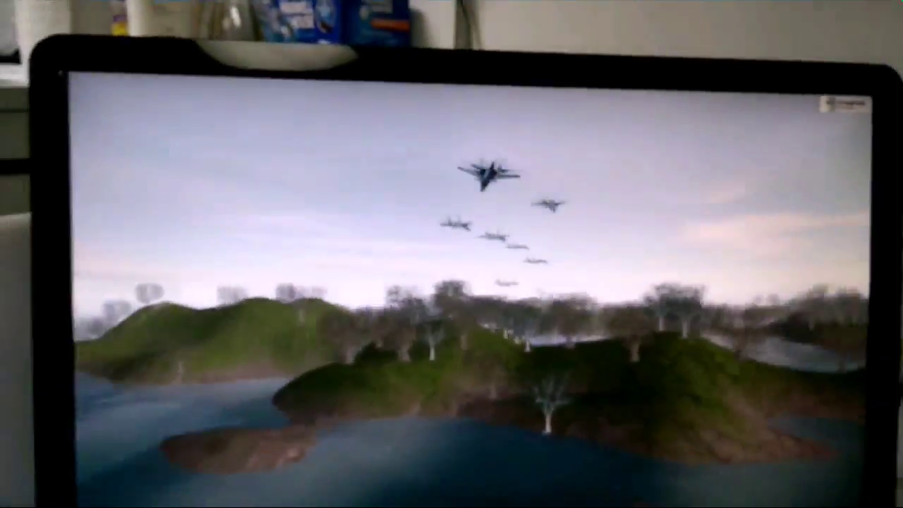